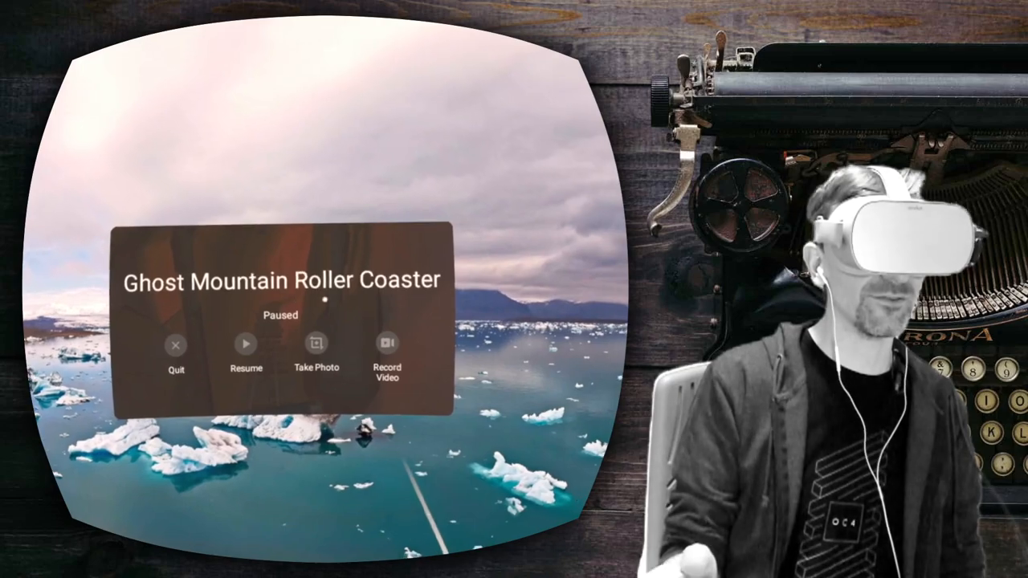
# Choose Quit in the pause menu to leave Ghost Mountain for Oculus Home.
pyautogui.click(245, 343)
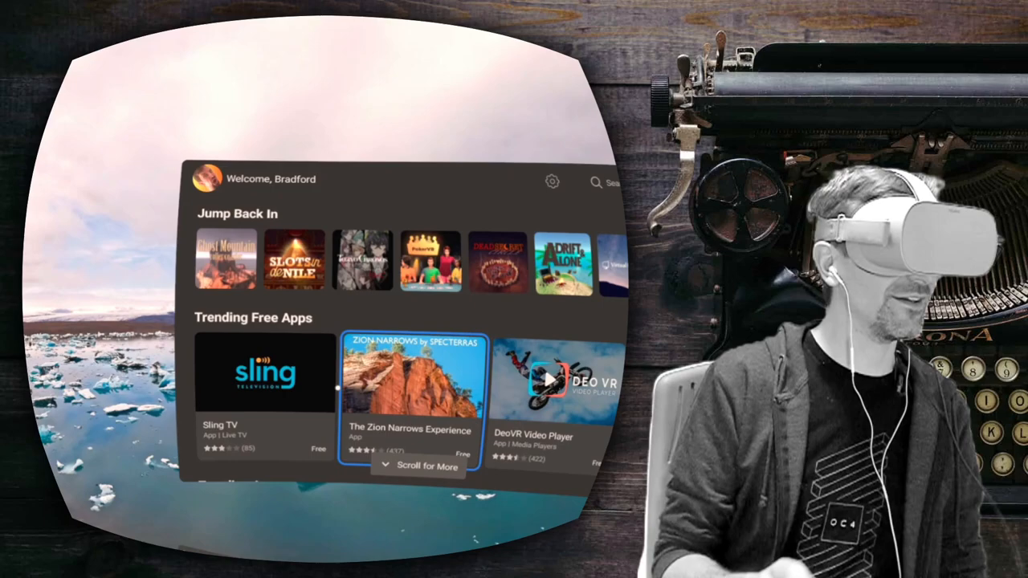
# Launch Ghost Mountain from its tile in the Jump Back In row.
pyautogui.click(225, 258)
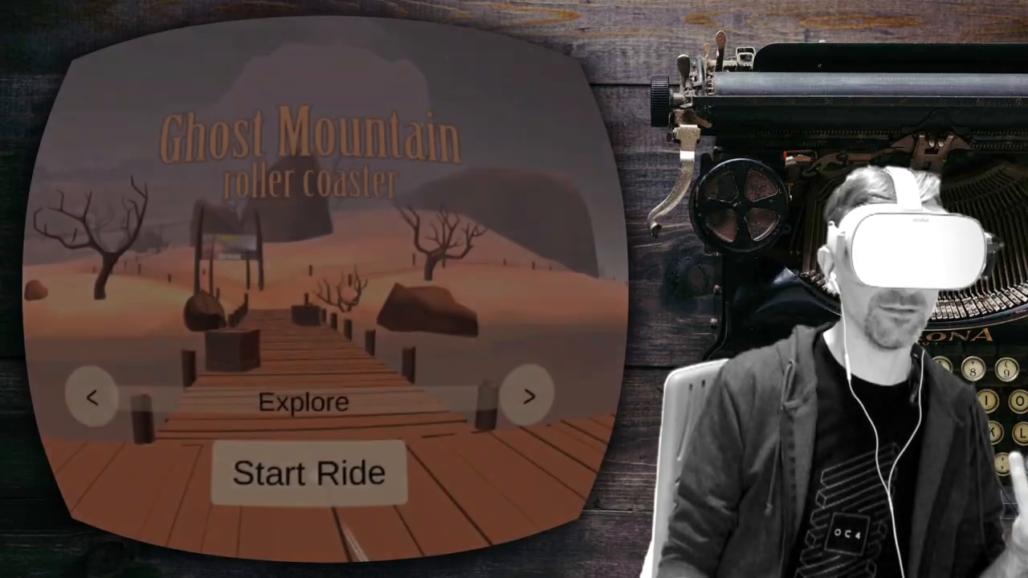
# Choose Start Ride on the title screen to sit in the cart at the wooden station.
pyautogui.click(307, 472)
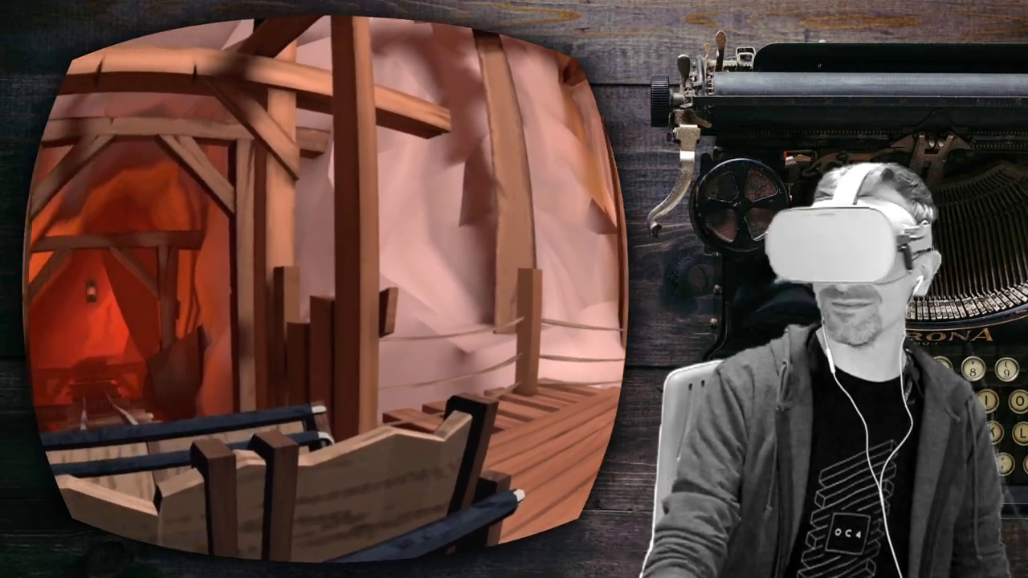